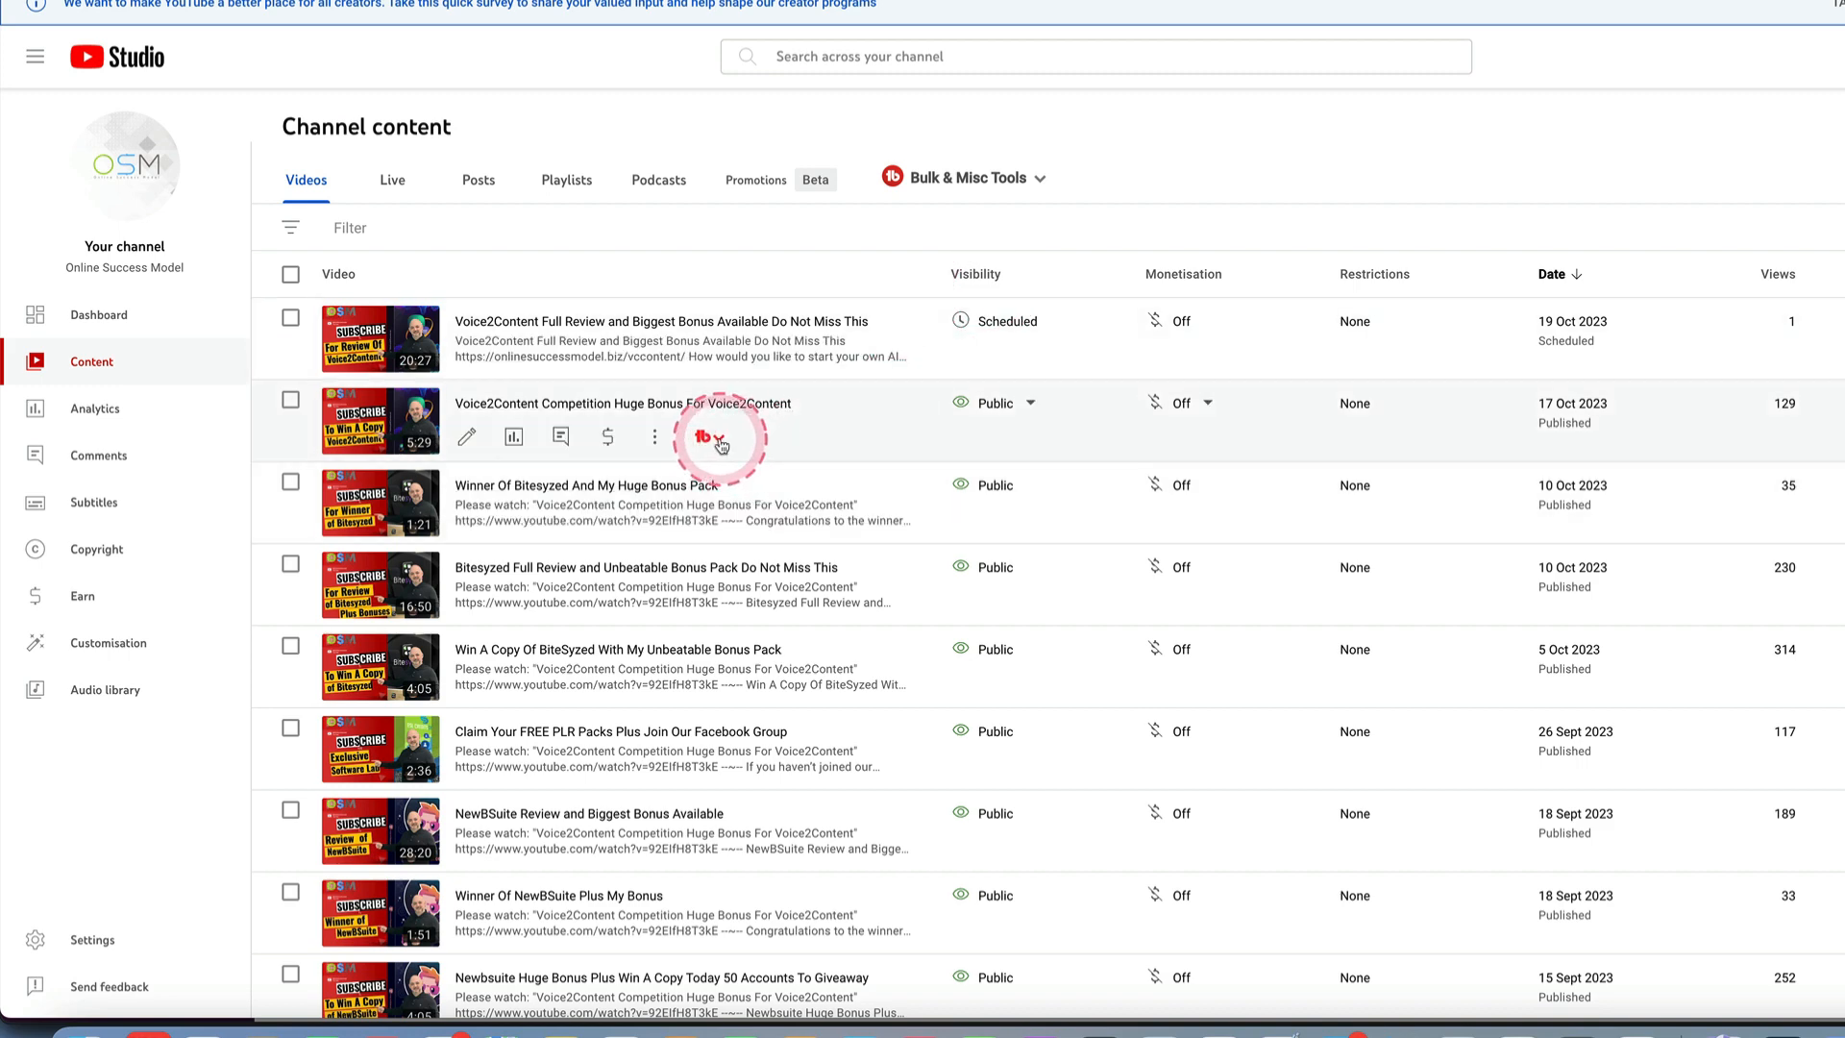
Step: Draw a random winner from all comments on the Voice2Content Competition Huge Bonus video via TubeBuddy's Pick A Winner
left_click(711, 444)
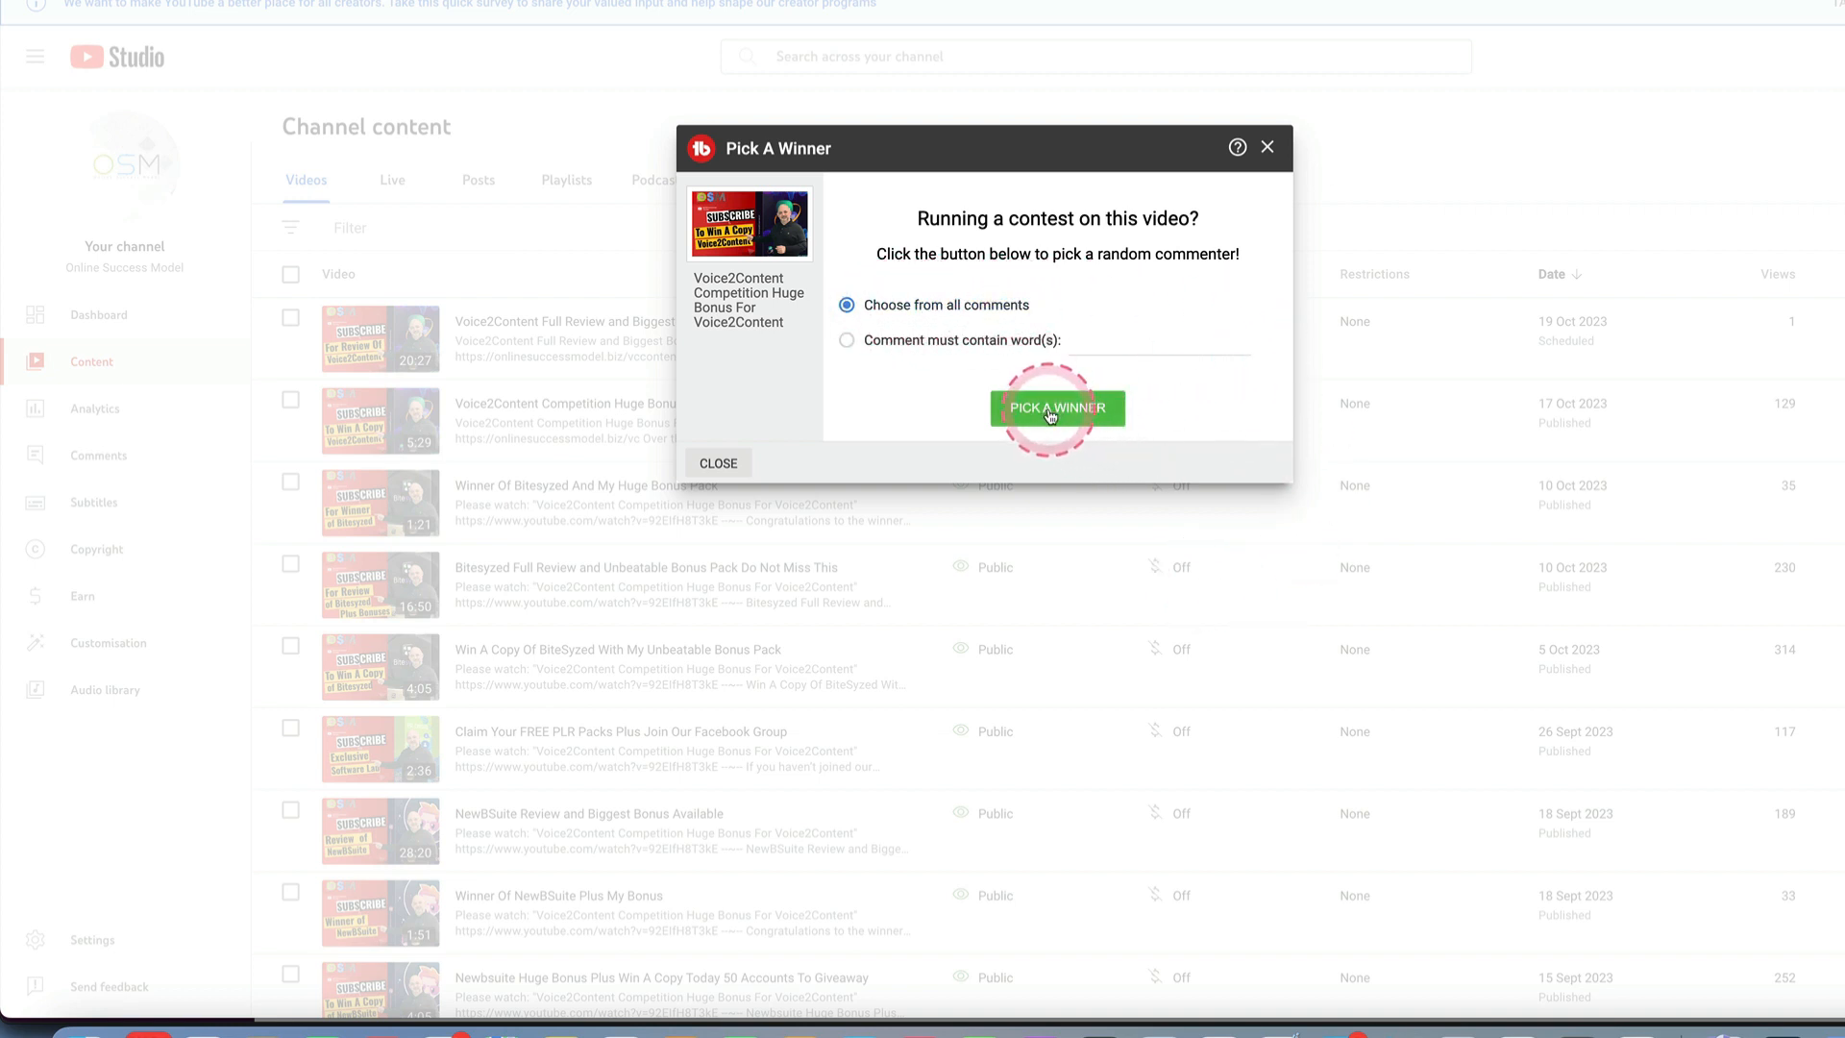
left_click(1055, 408)
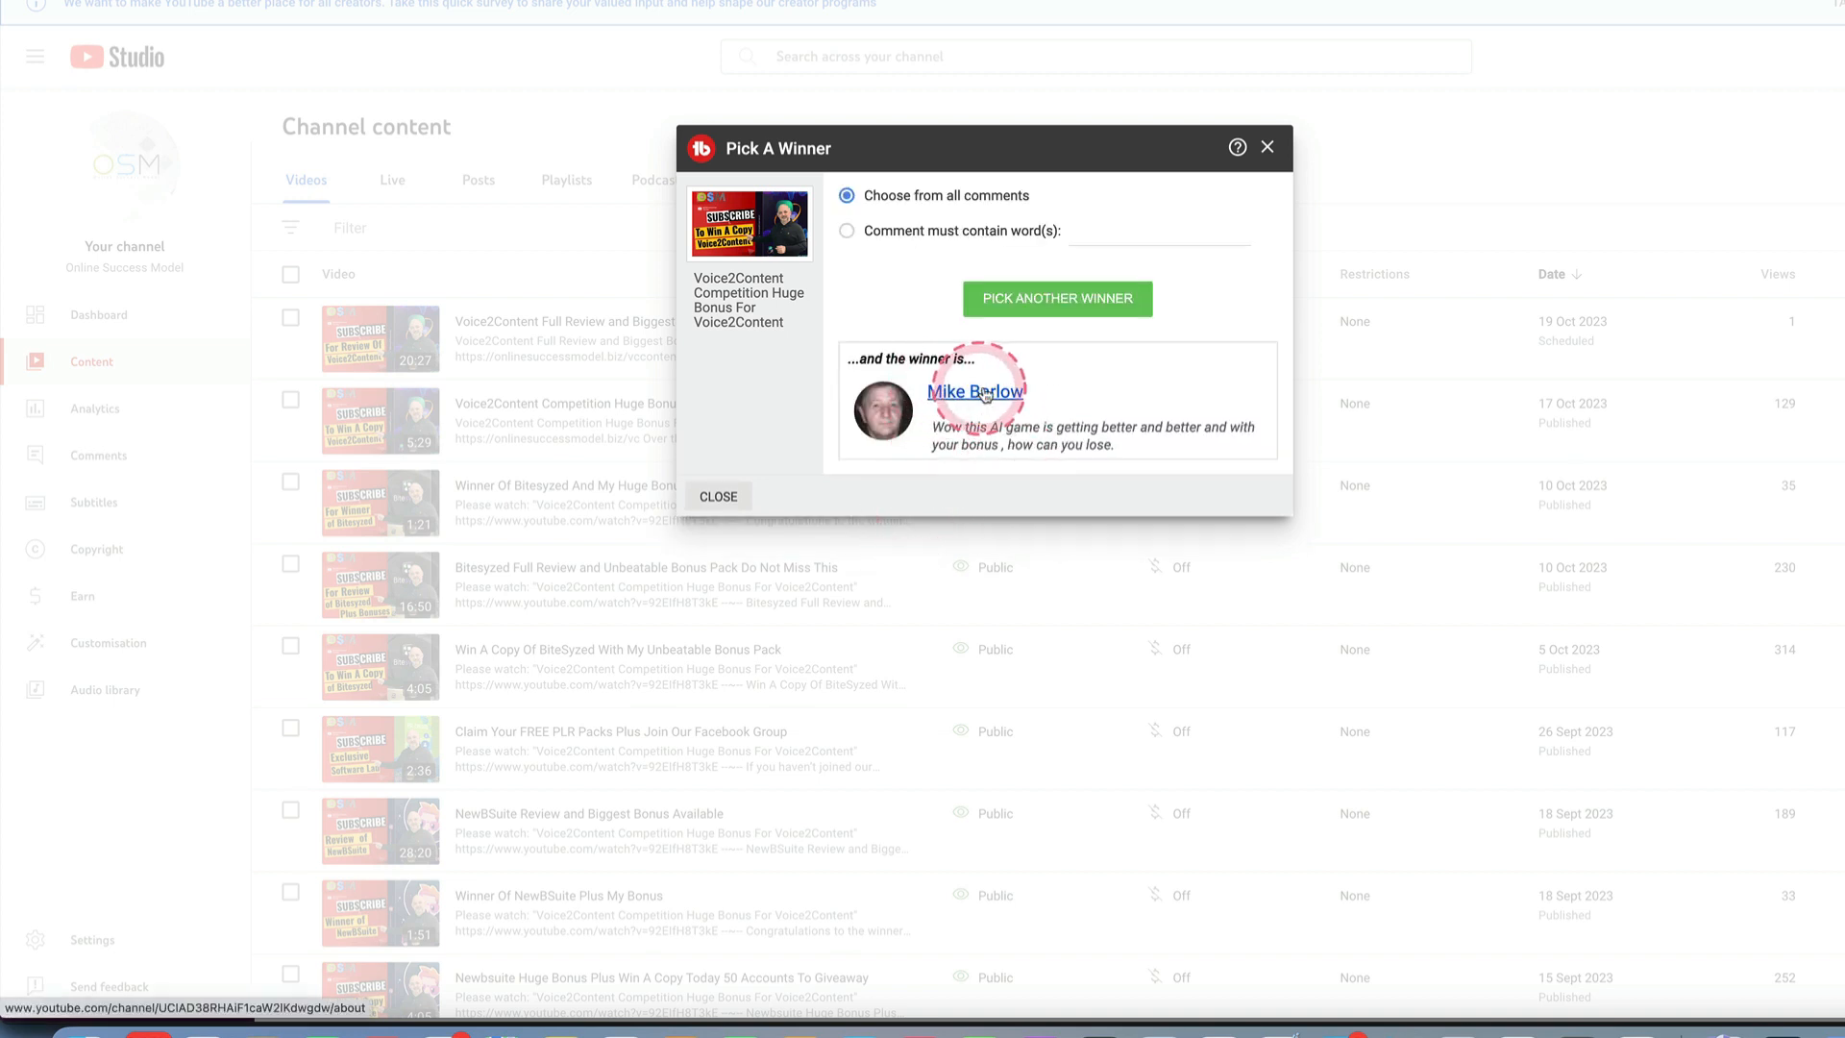
mouse_move(1126, 421)
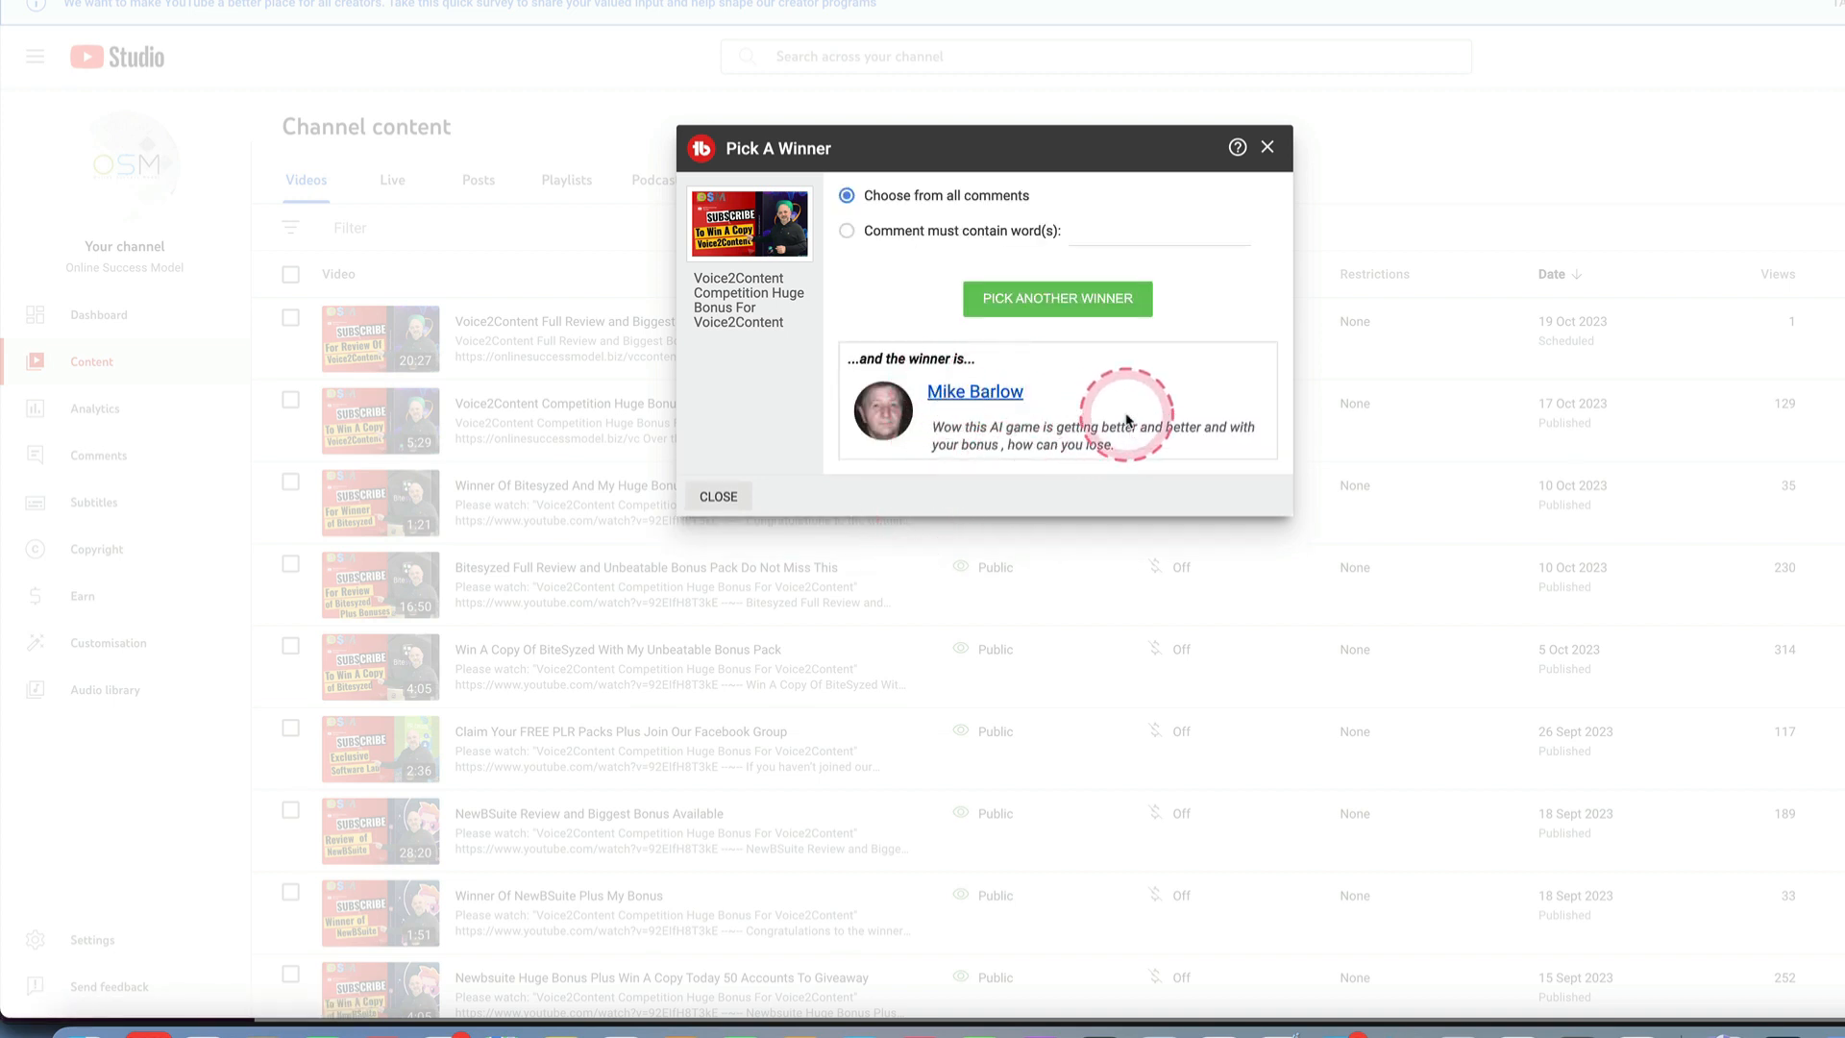